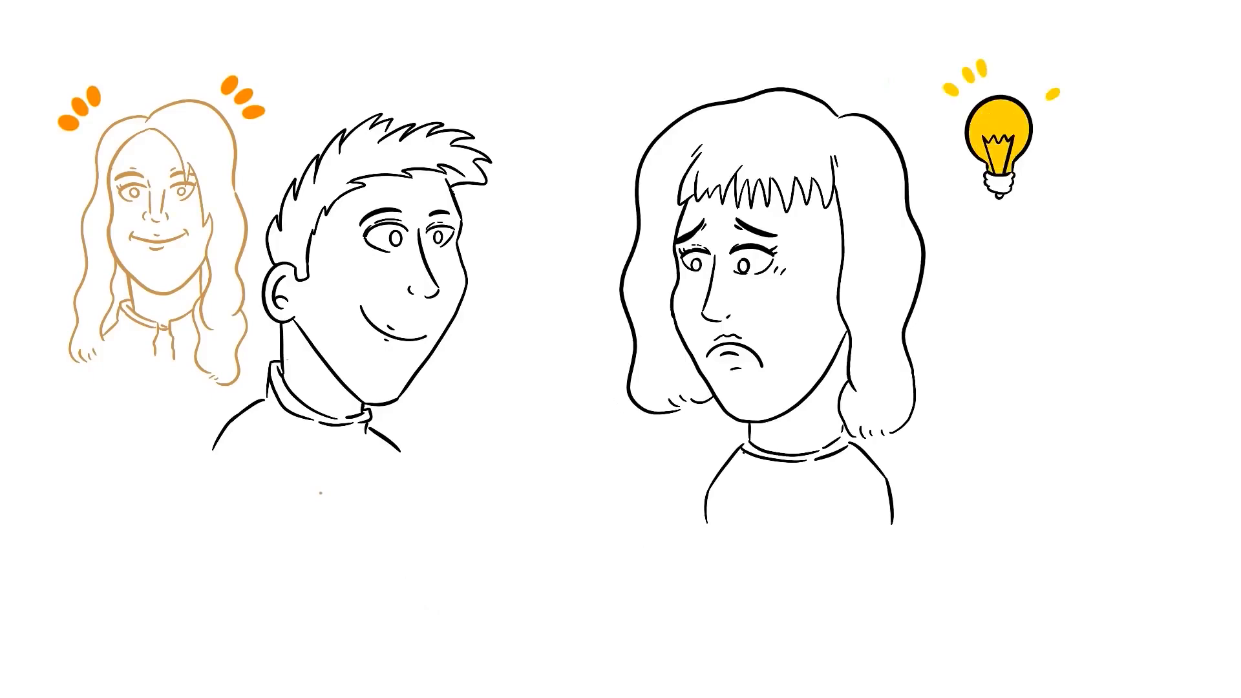
Switch to the green brush and draw drool on the left woman's face.
click(147, 539)
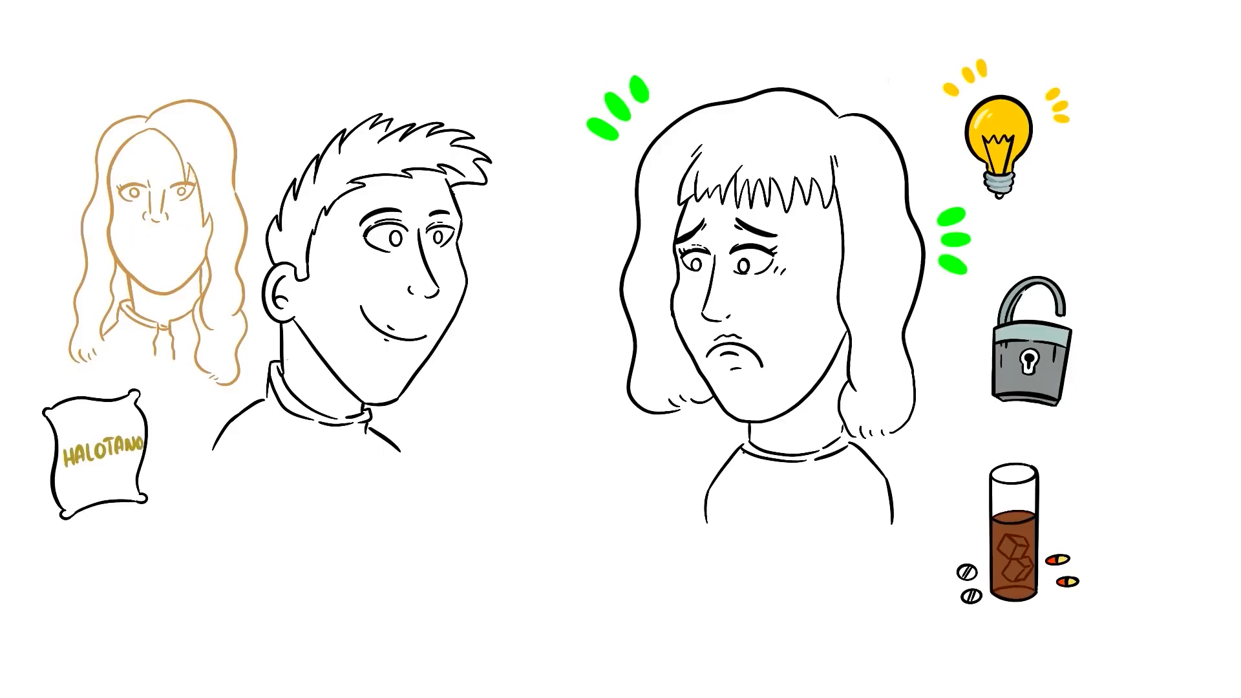
drag(151, 229, 162, 269)
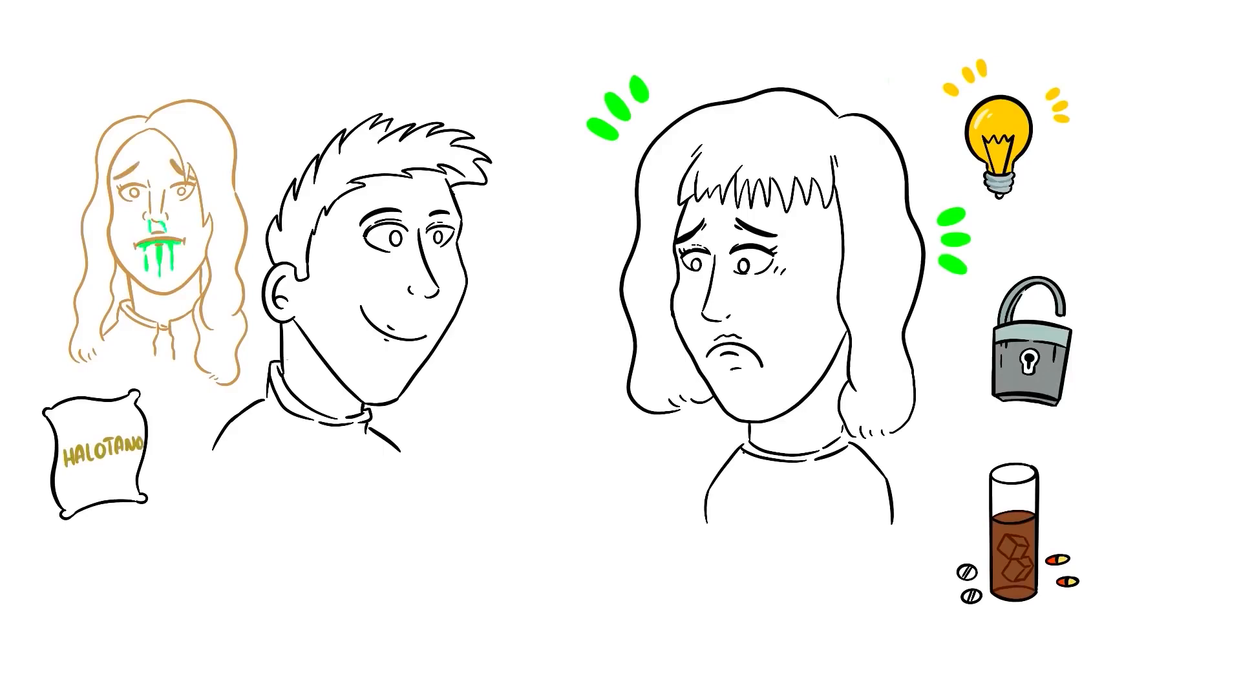